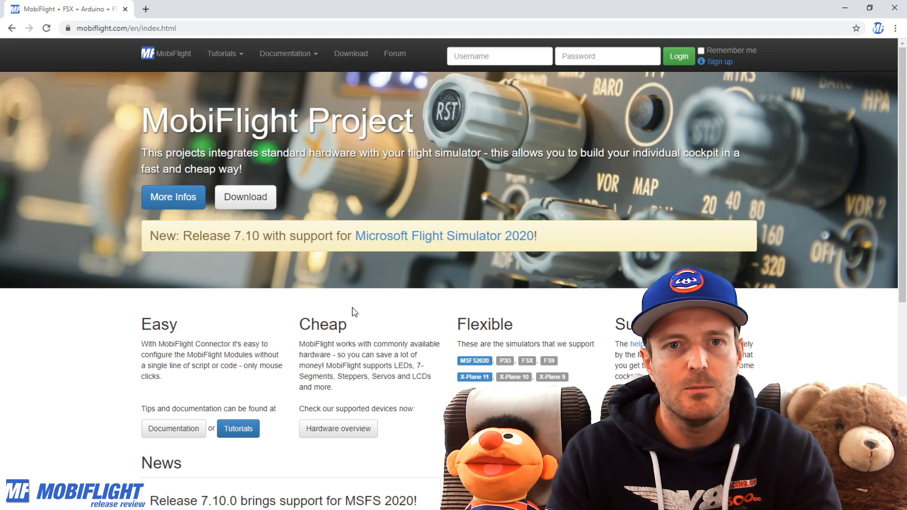
pyautogui.moveTo(246, 196)
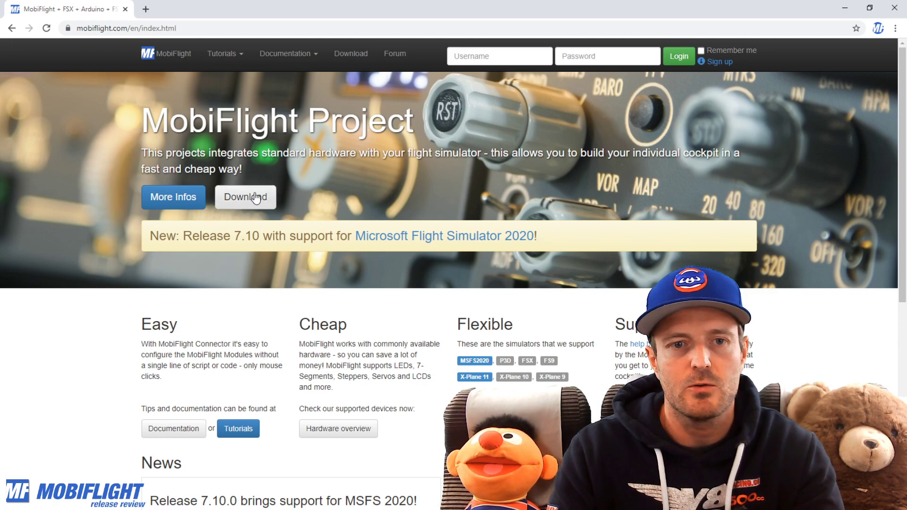
# Go to the MobiFlight download page and scroll to the Release 7.10.0 notes
pyautogui.click(246, 197)
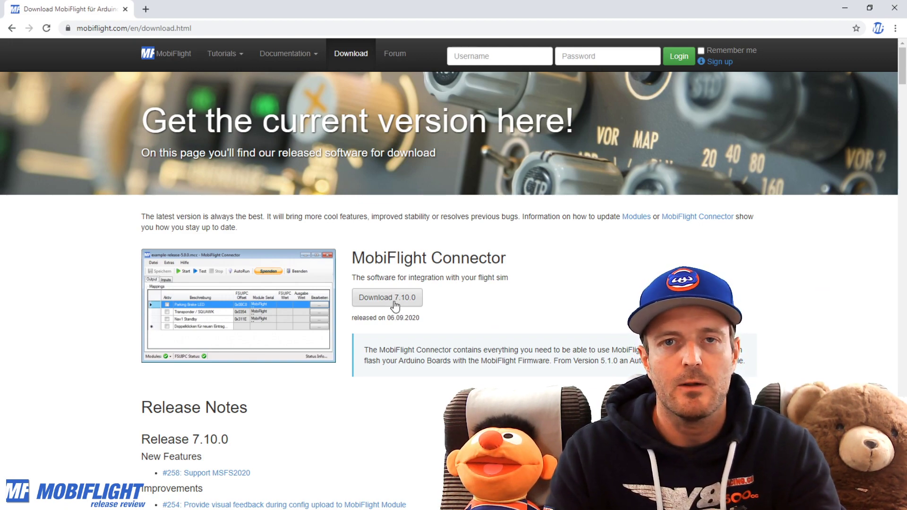
pyautogui.scroll(-3)
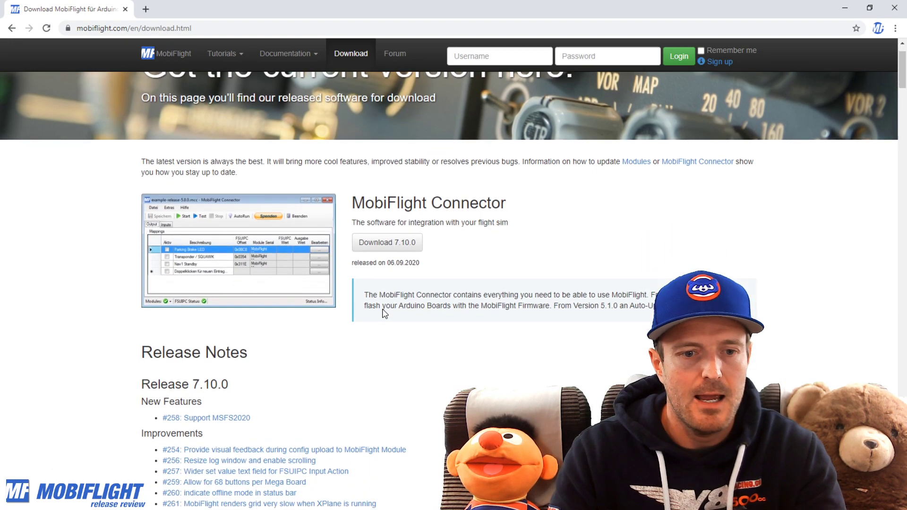
pyautogui.scroll(-3)
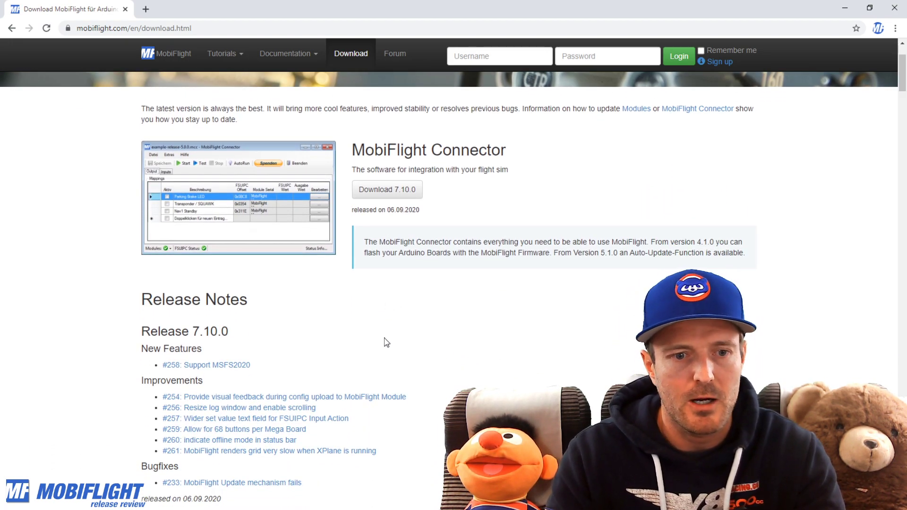
pyautogui.scroll(-3)
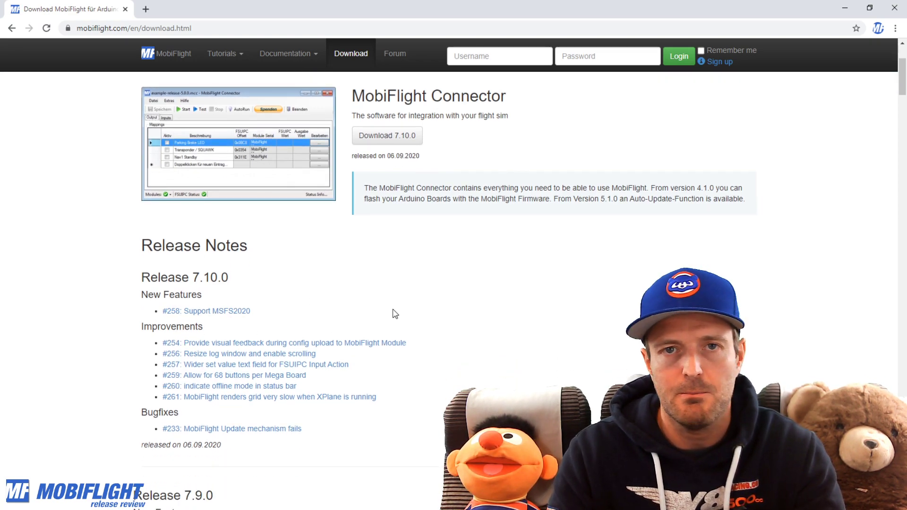
pyautogui.scroll(-3)
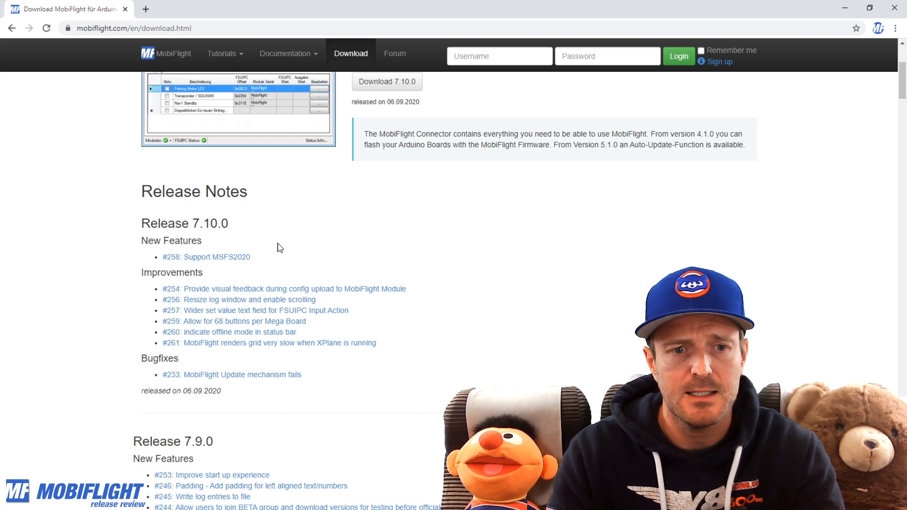
pyautogui.moveTo(332, 257)
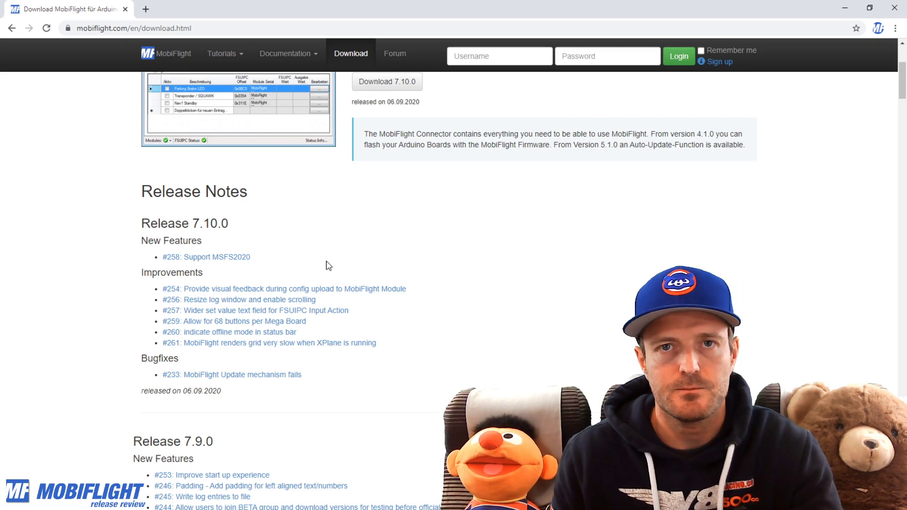
pyautogui.moveTo(206, 257)
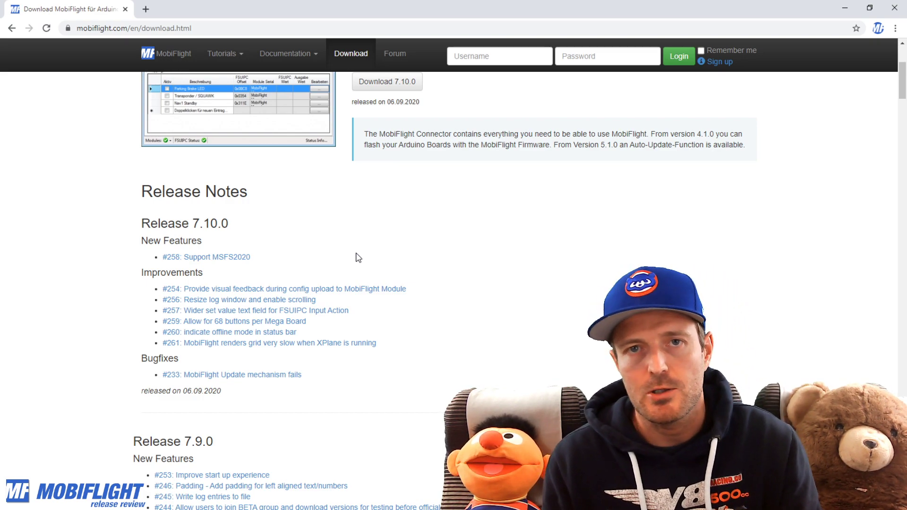
# Launch MFConnector.exe from the Release7.10 folder and bring up the Extras menu
pyautogui.press('alt+tab')
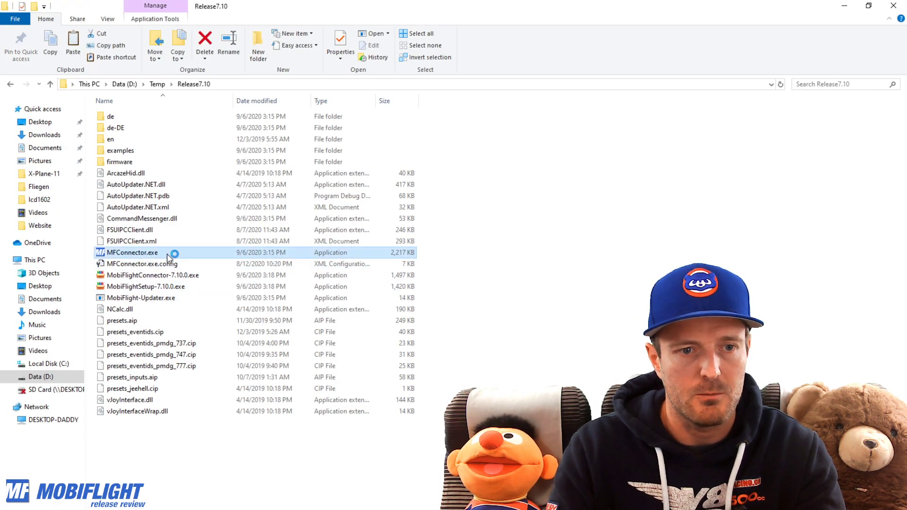
pyautogui.moveTo(431, 302)
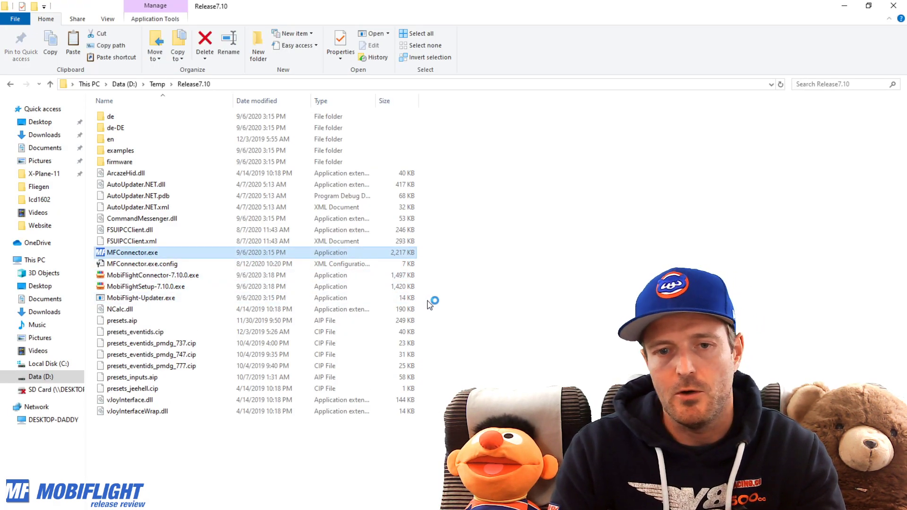
pyautogui.doubleClick(132, 252)
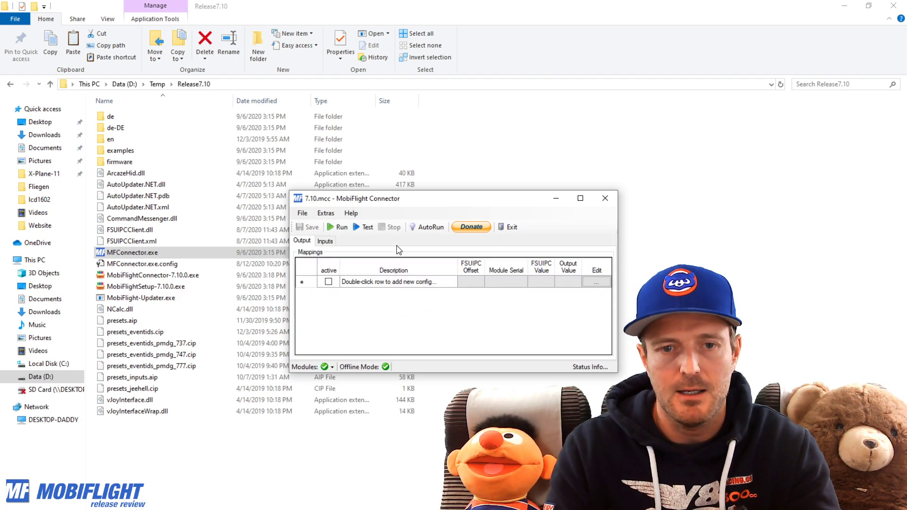
pyautogui.click(326, 212)
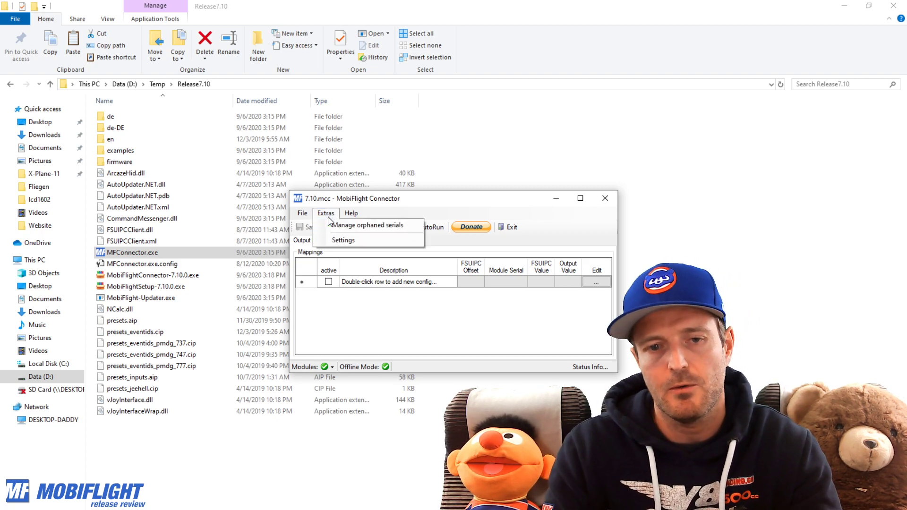
# In Settings' MobiFlight Modules tab, confirm uploading the current config to the GNS430 module
pyautogui.click(342, 239)
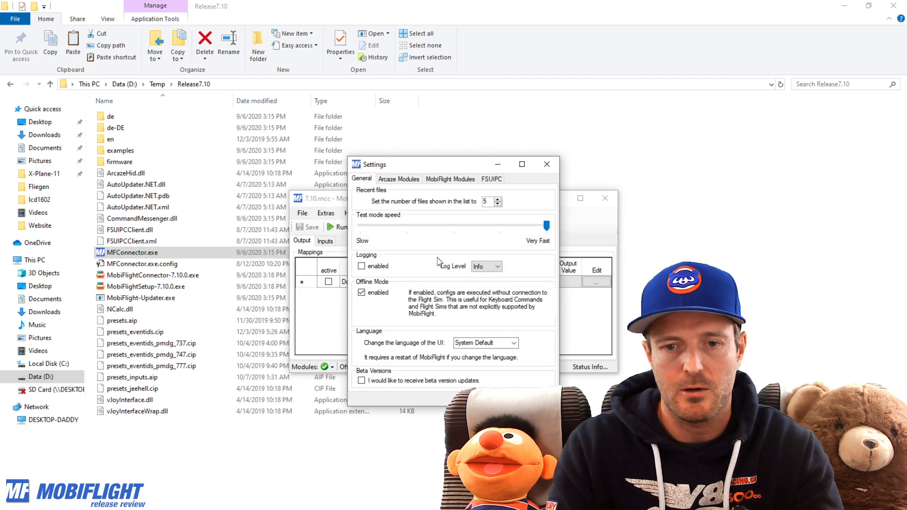
pyautogui.click(450, 179)
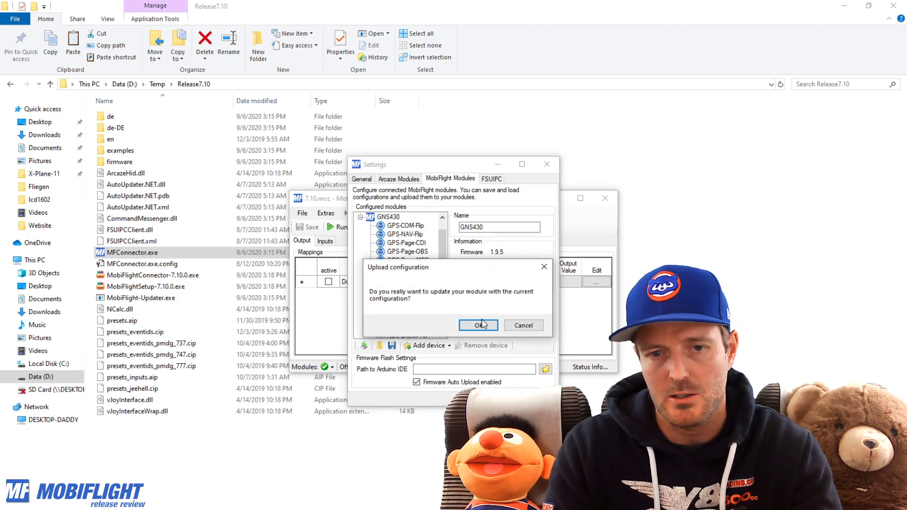
pyautogui.click(478, 325)
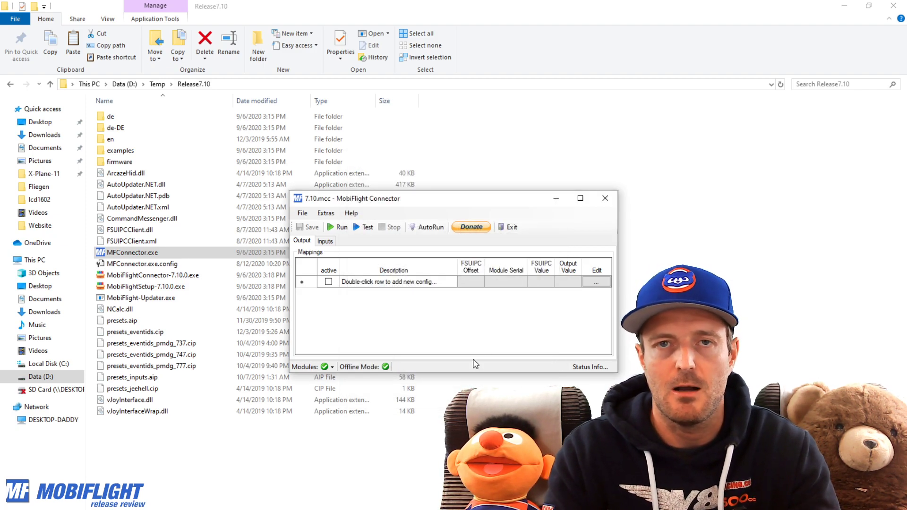
pyautogui.moveTo(498, 366)
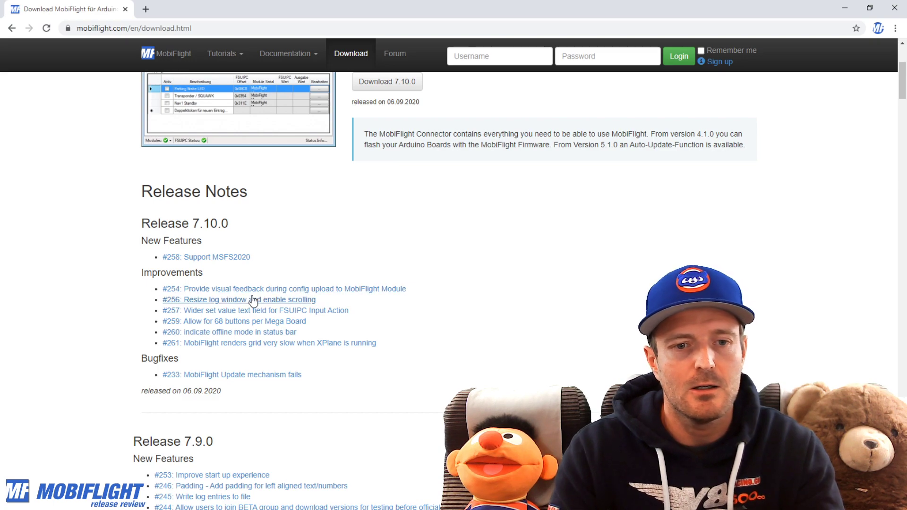
pyautogui.moveTo(240, 300)
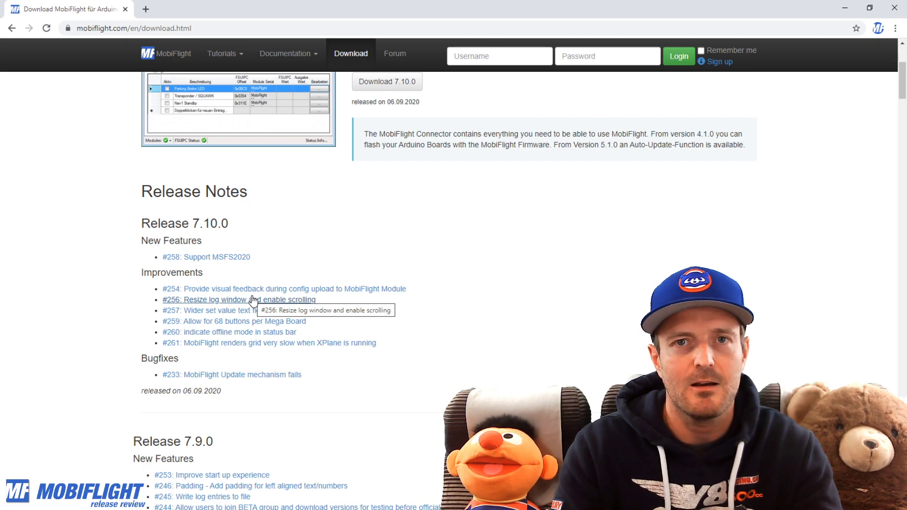
pyautogui.moveTo(438, 296)
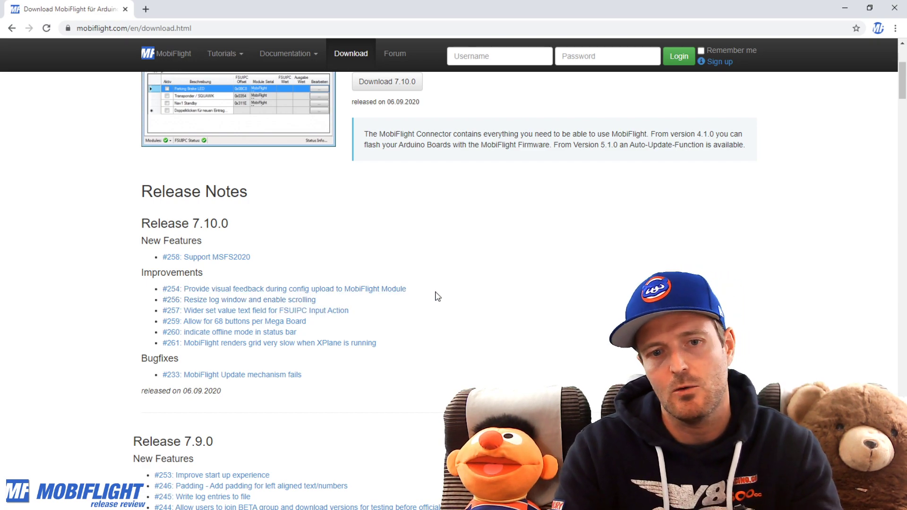
pyautogui.moveTo(482, 298)
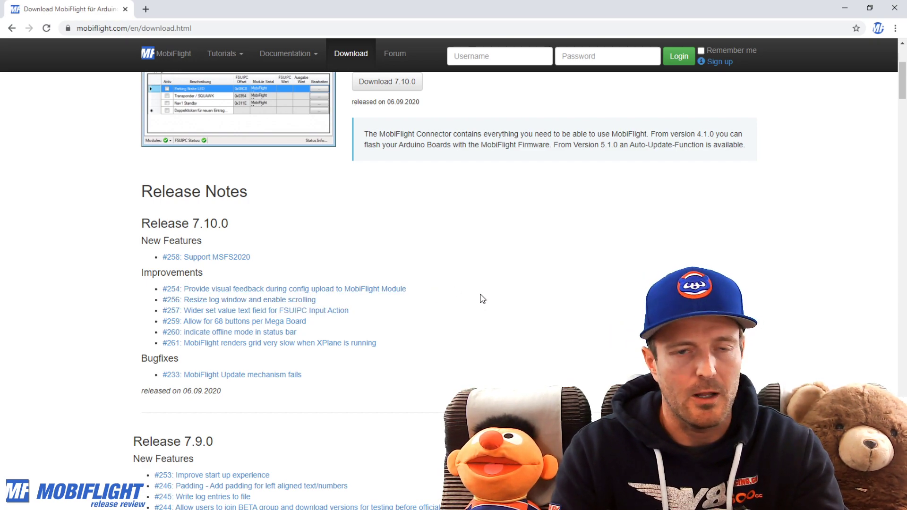
# Reopen Settings and acknowledge the unusable Arduino IDE installation path hint
pyautogui.click(352, 214)
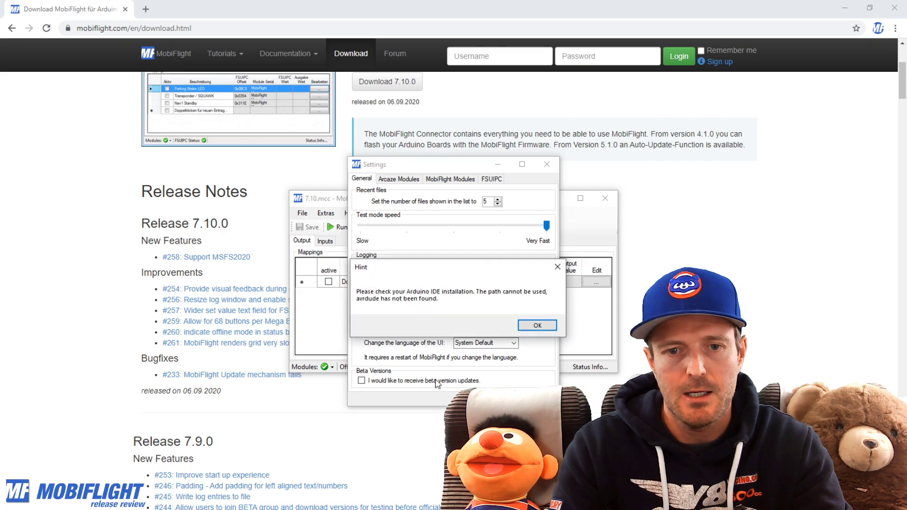
pyautogui.click(536, 324)
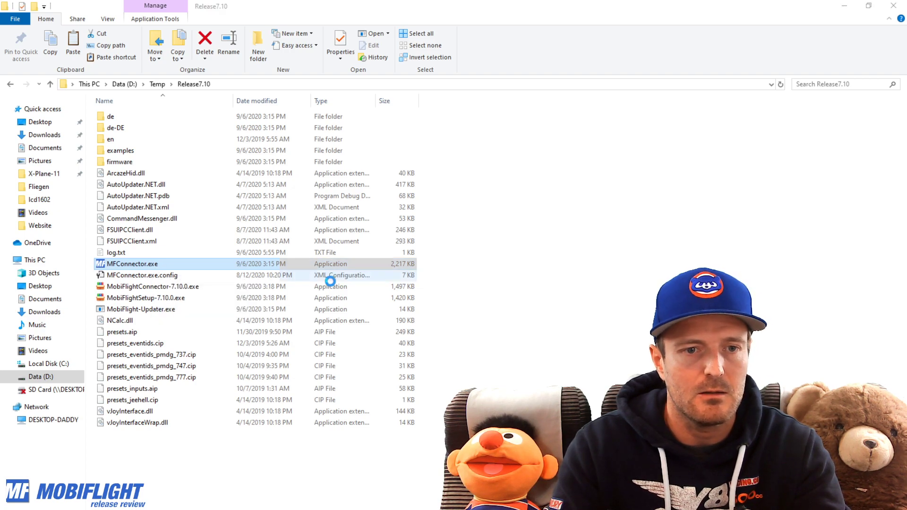
# Launch MFConnector.exe from D:\Temp\Release7.10
pyautogui.doubleClick(131, 263)
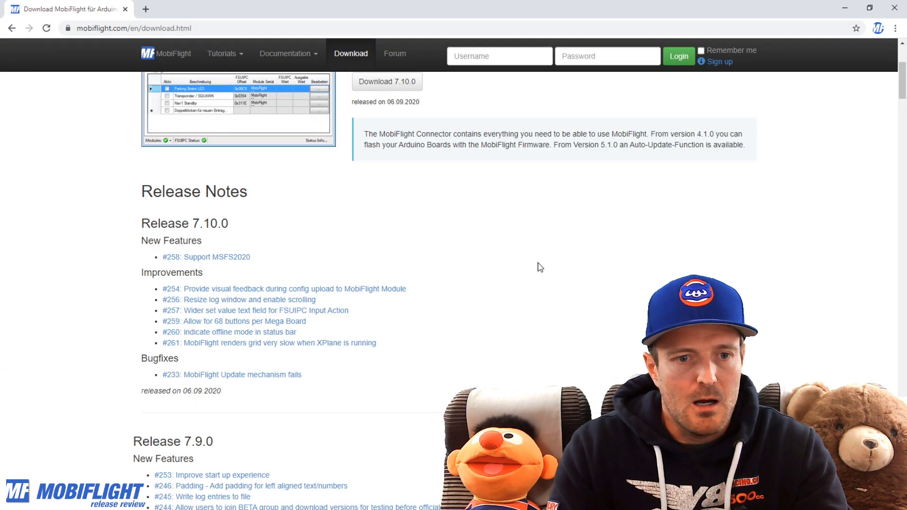
pyautogui.moveTo(193, 316)
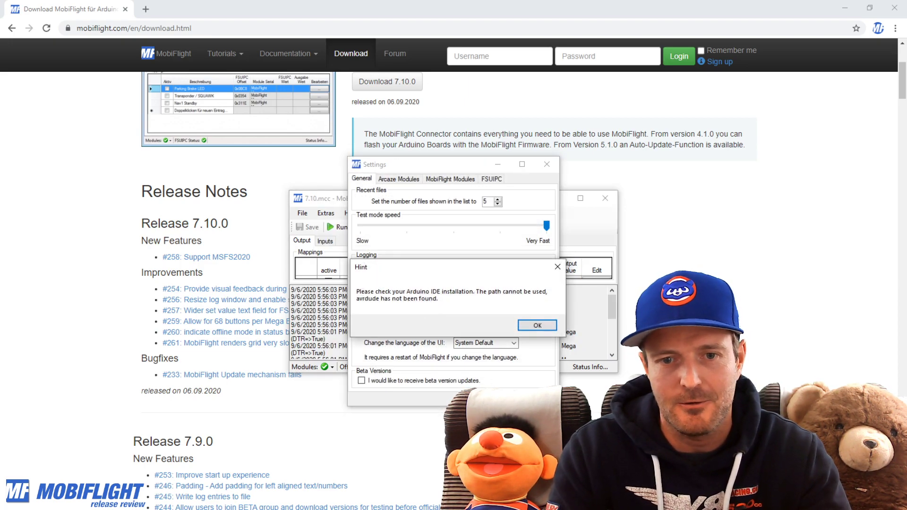
# Dismiss the Arduino hint and inspect the Test input mapping's configuration on the Inputs tab
pyautogui.click(537, 324)
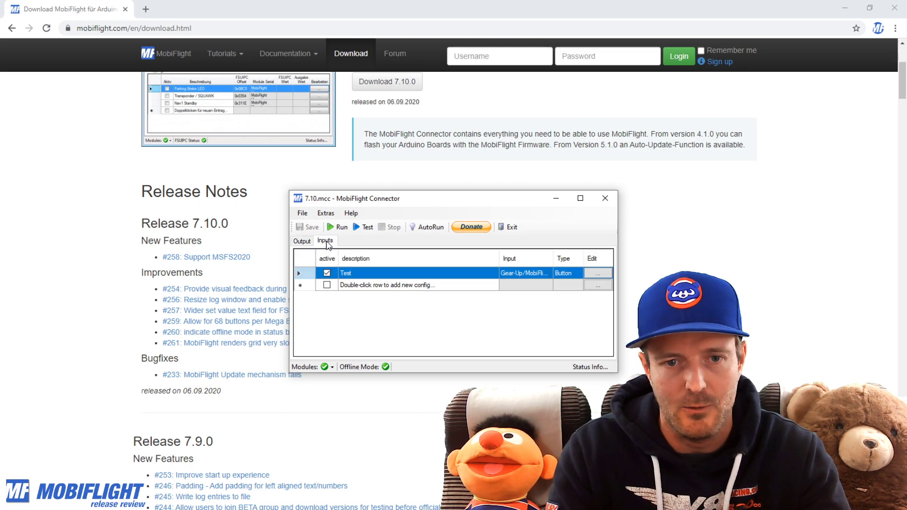
pyautogui.click(599, 272)
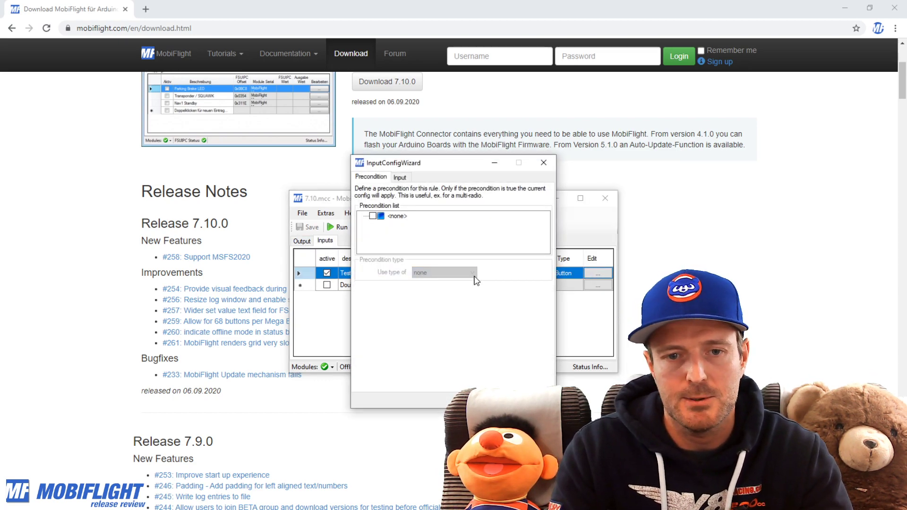
pyautogui.click(399, 176)
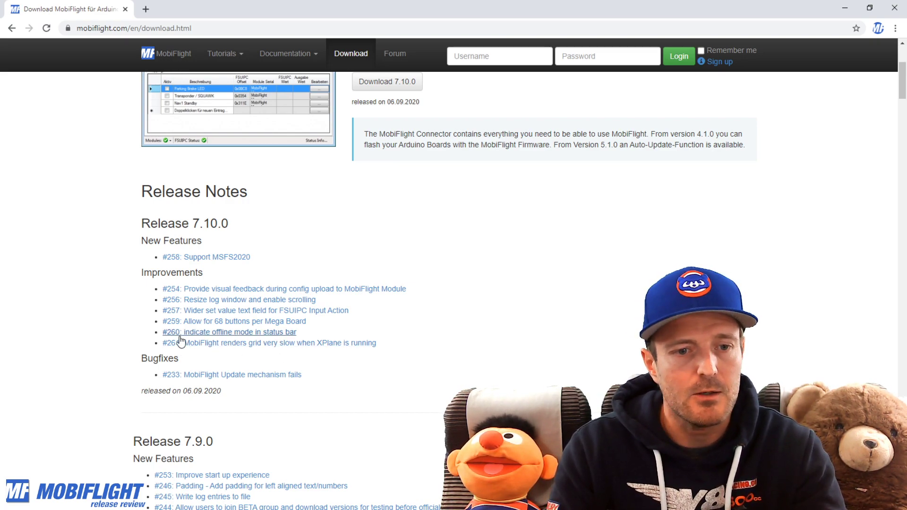
pyautogui.moveTo(261, 342)
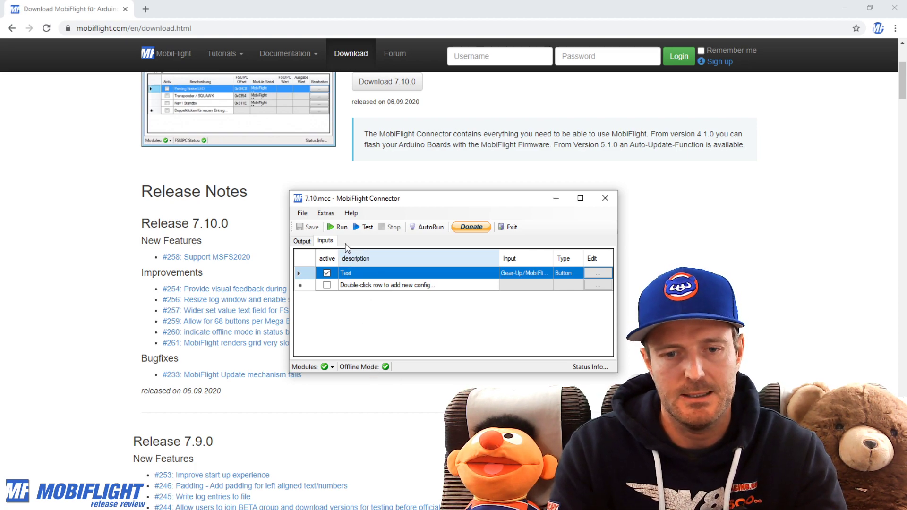
# Check in Extras > Settings that Offline Mode is enabled, then close Settings
pyautogui.click(325, 213)
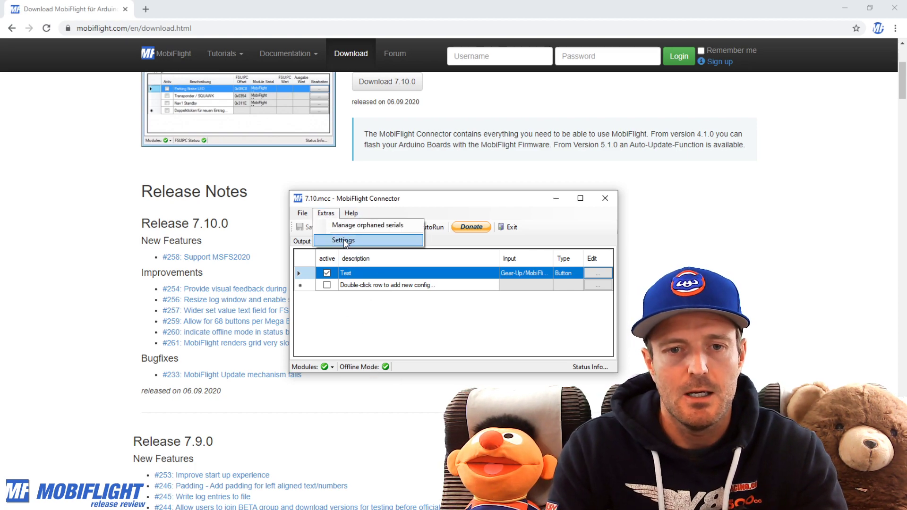
pyautogui.click(343, 240)
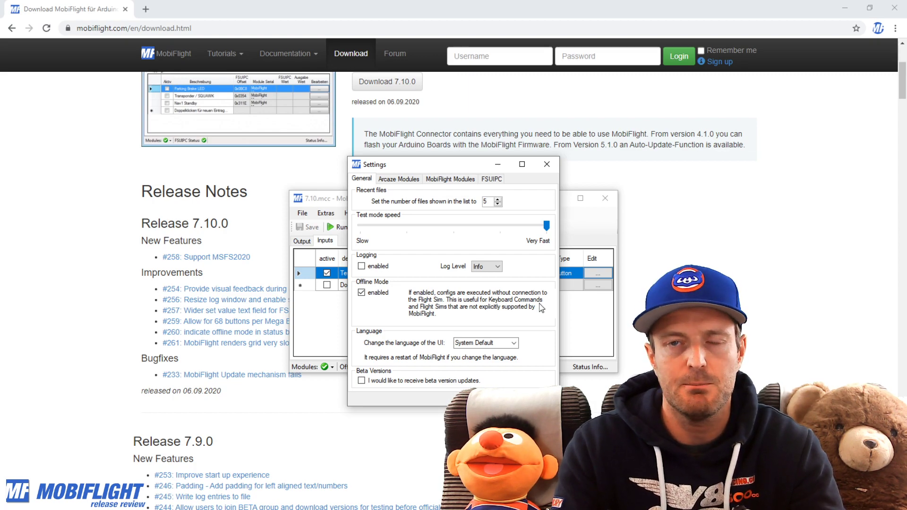
pyautogui.click(545, 164)
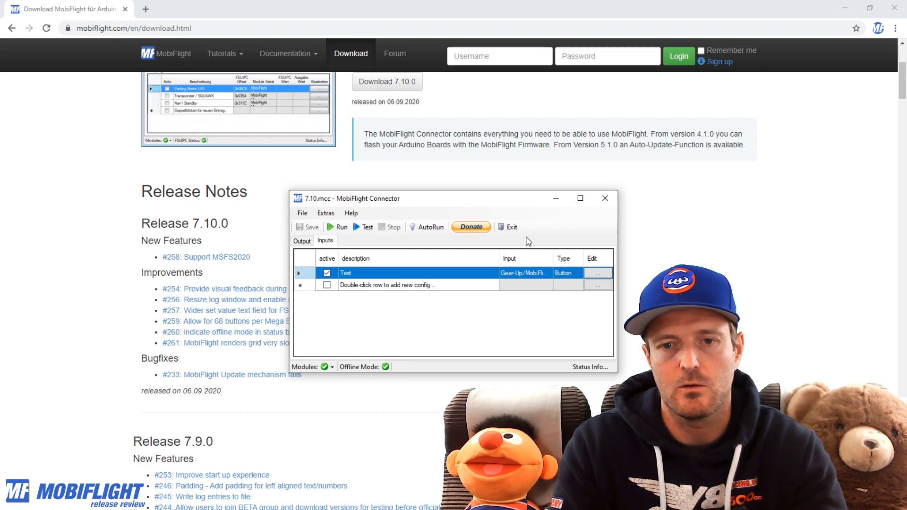
pyautogui.moveTo(509, 227)
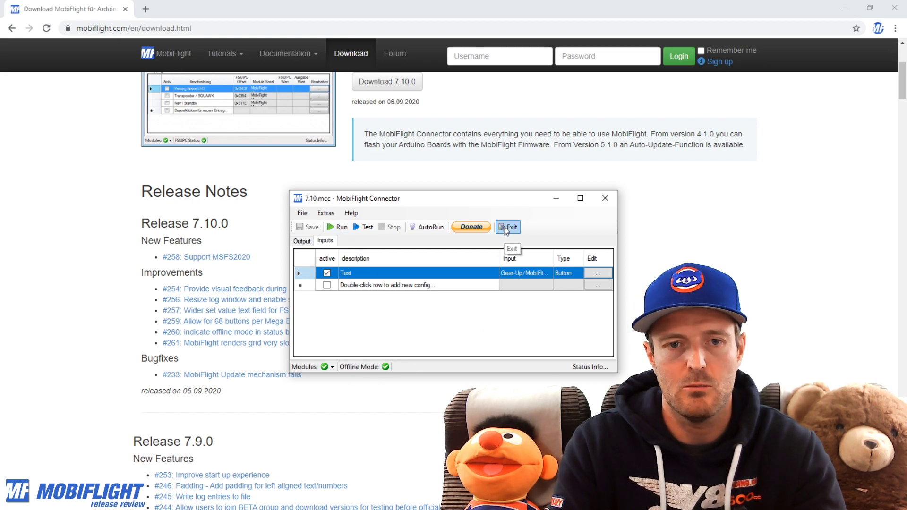
# Exit the 7.10 MobiFlight Connector
pyautogui.click(507, 227)
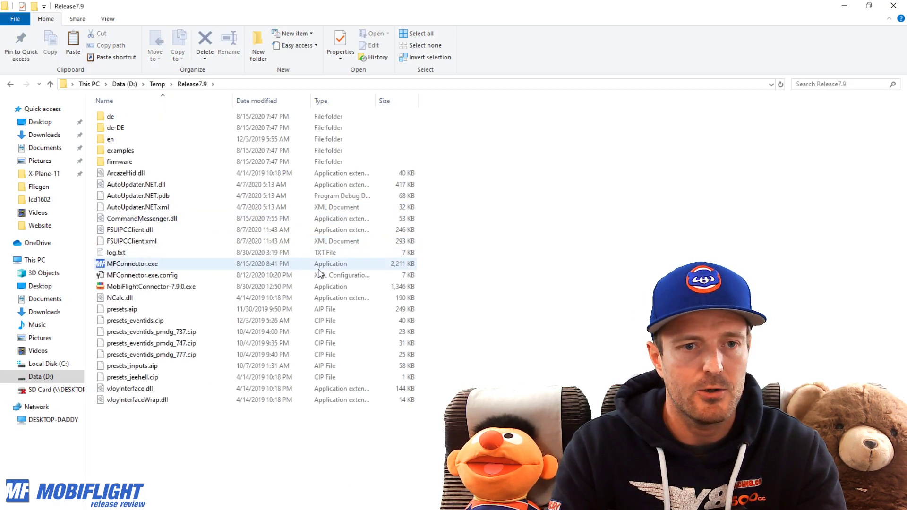
# Launch the 7.9 MFConnector.exe and cancel its Automatic Firmware Update prompt
pyautogui.doubleClick(133, 264)
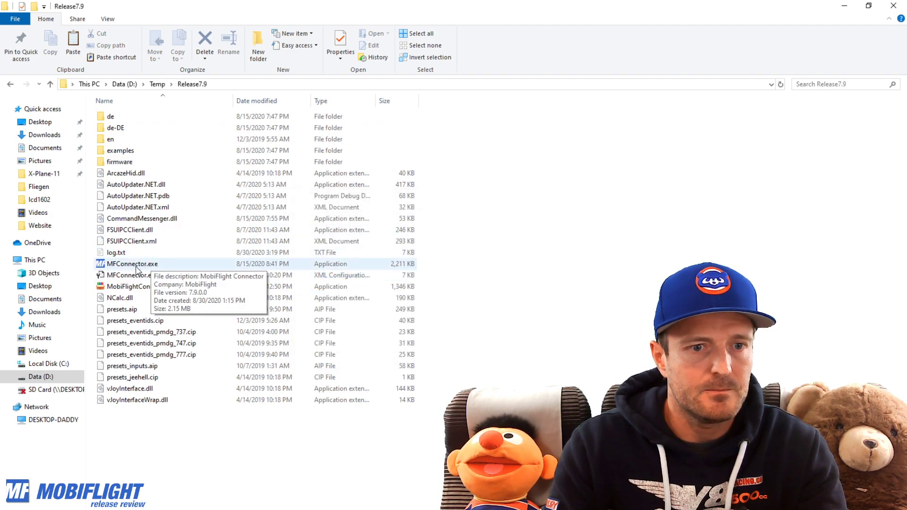
pyautogui.doubleClick(132, 264)
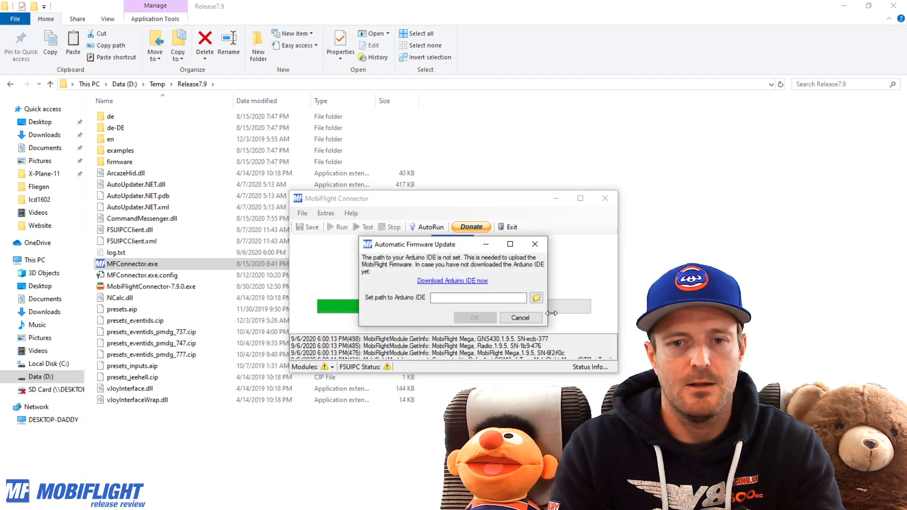
pyautogui.click(519, 317)
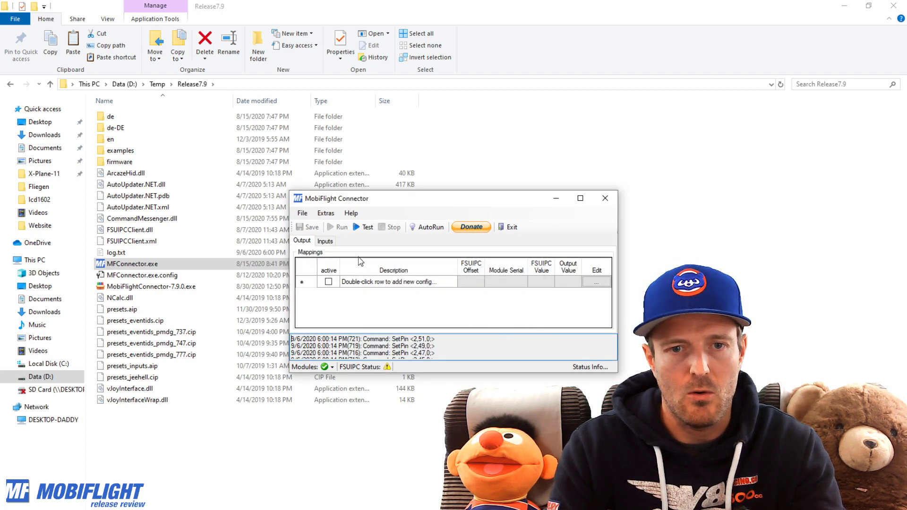
pyautogui.click(351, 213)
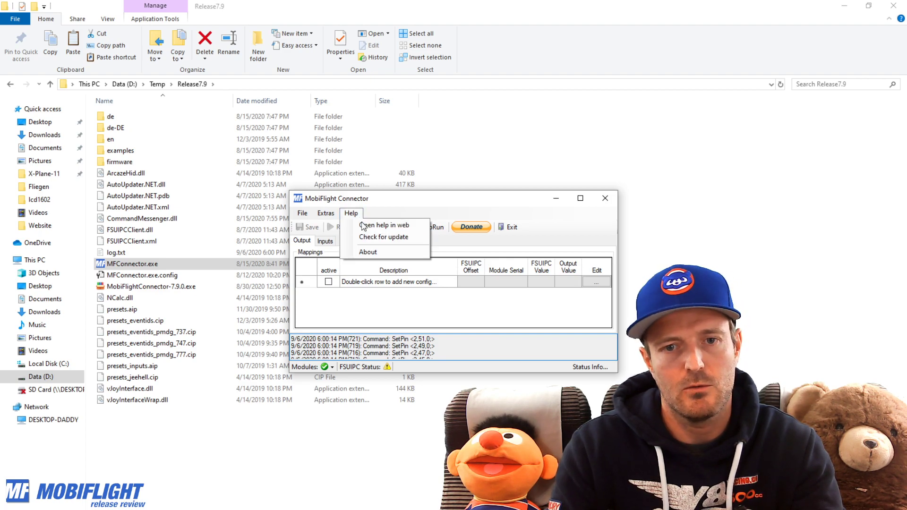
# Install the 7.10 update via Help > Check for update and show About with version 7.10.0
pyautogui.click(383, 236)
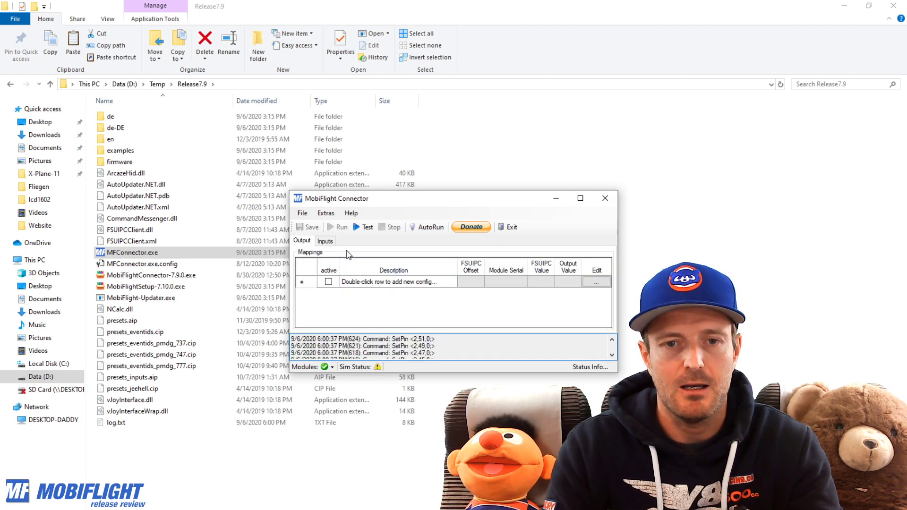
pyautogui.click(351, 212)
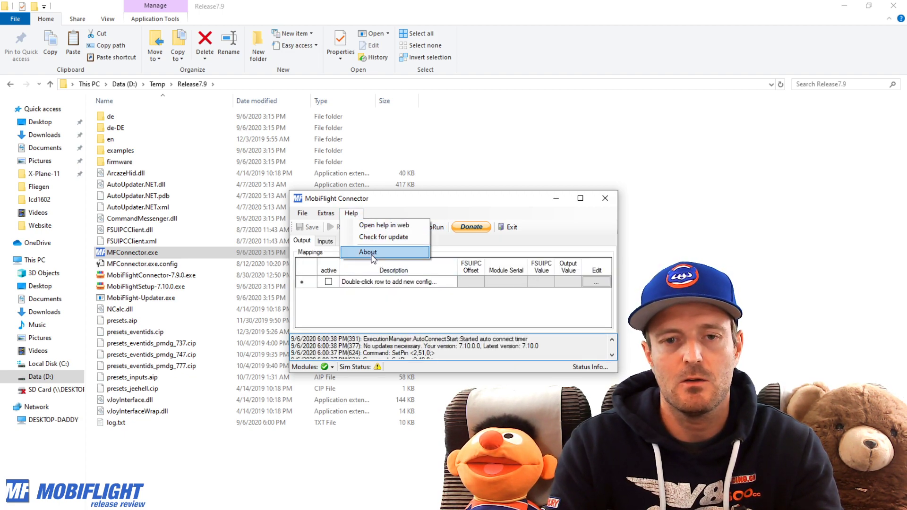
pyautogui.click(367, 251)
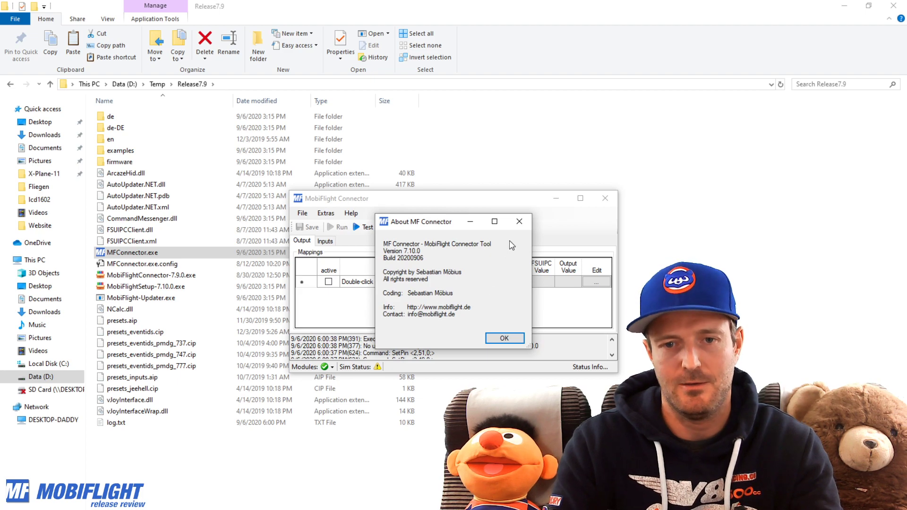
# Dismiss the About MF Connector dialog showing version 7.10.0 with OK
pyautogui.click(503, 339)
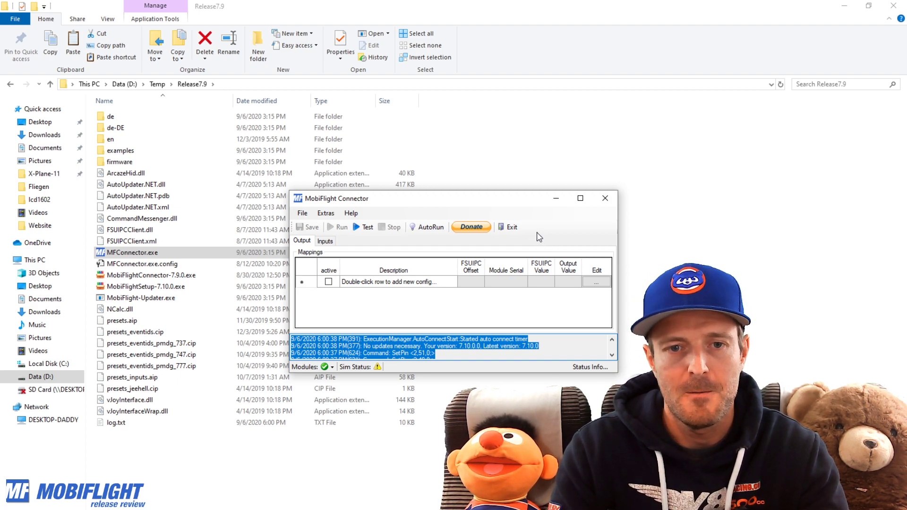
pyautogui.moveTo(540, 266)
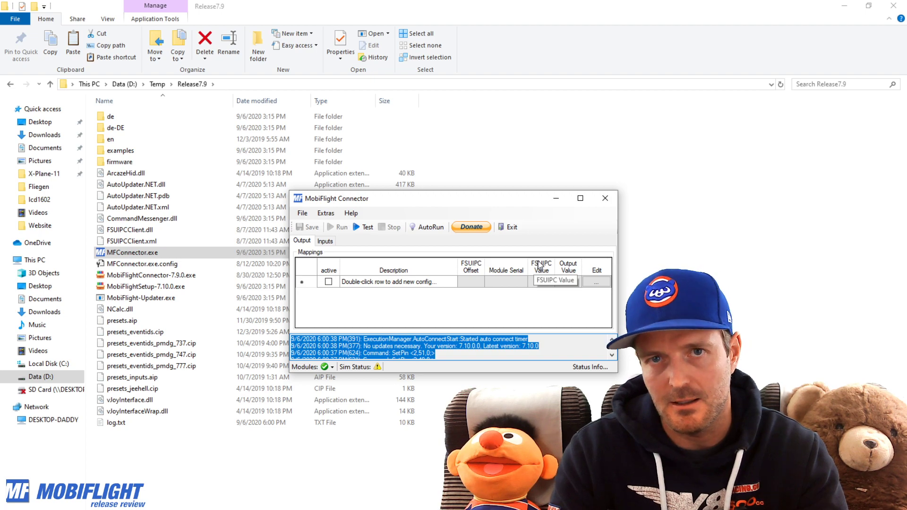